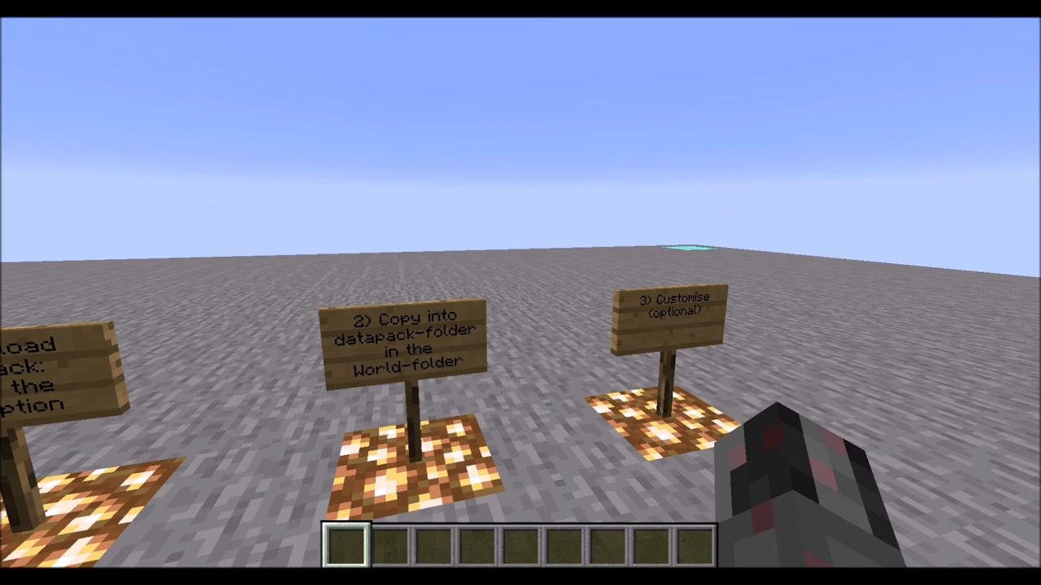
mouse_move(520, 293)
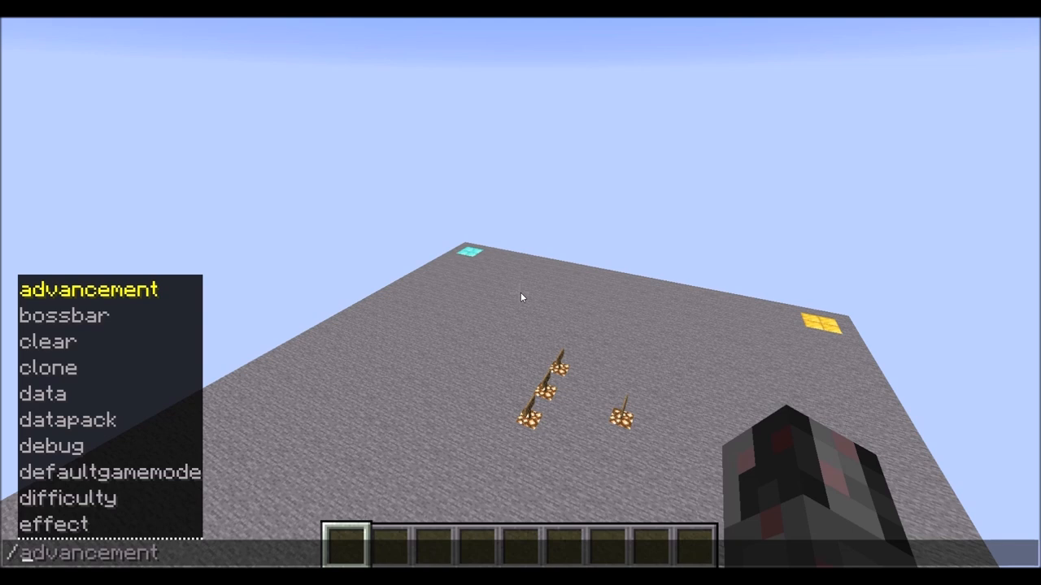
Enter /function pos:d1 in chat to run the datapack's position function.
text(/function pos:d1)
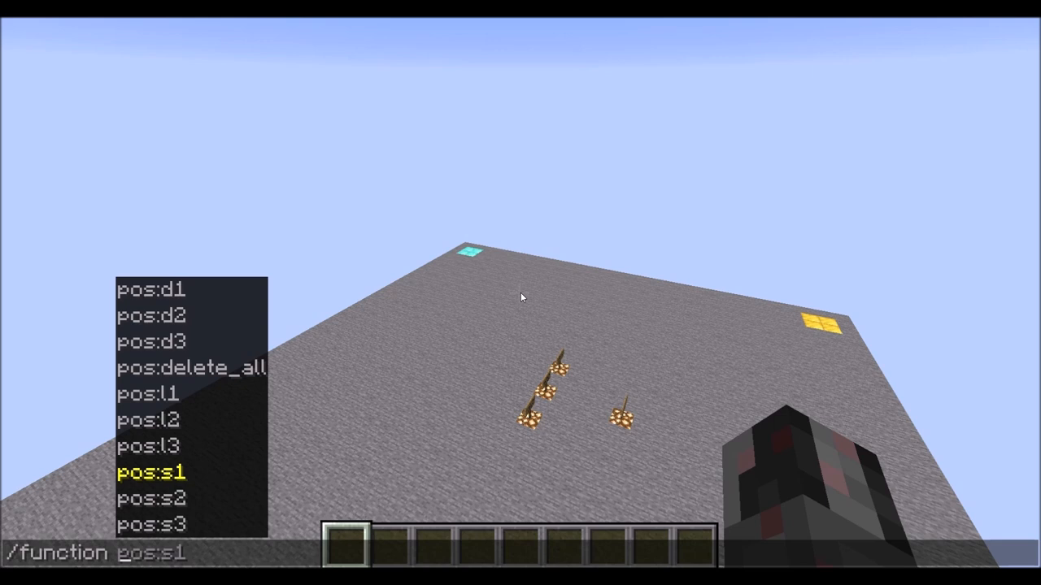
key(Return)
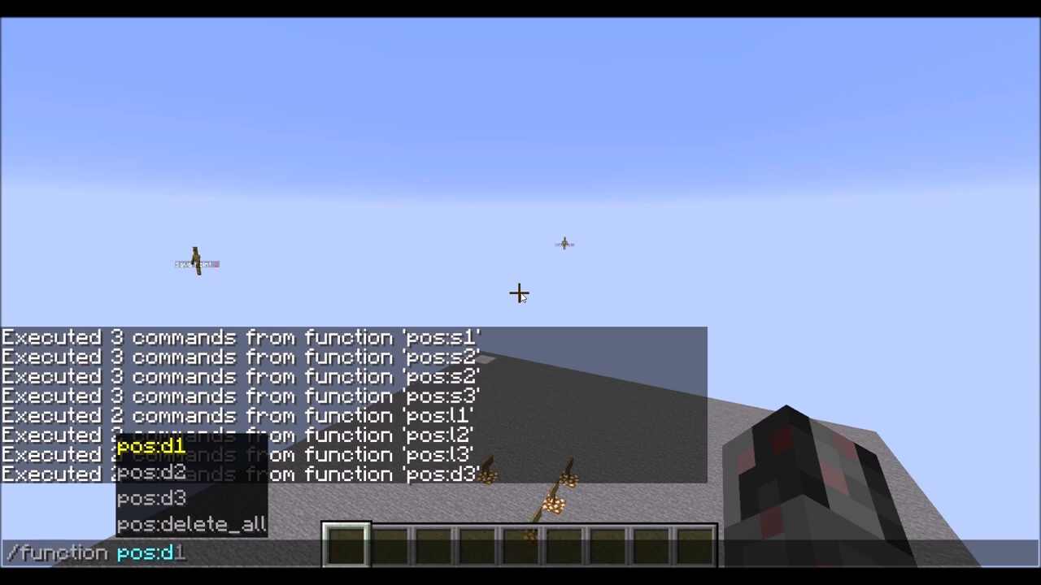
Run /function pos:d1 to delete saved position 1.
key(Return)
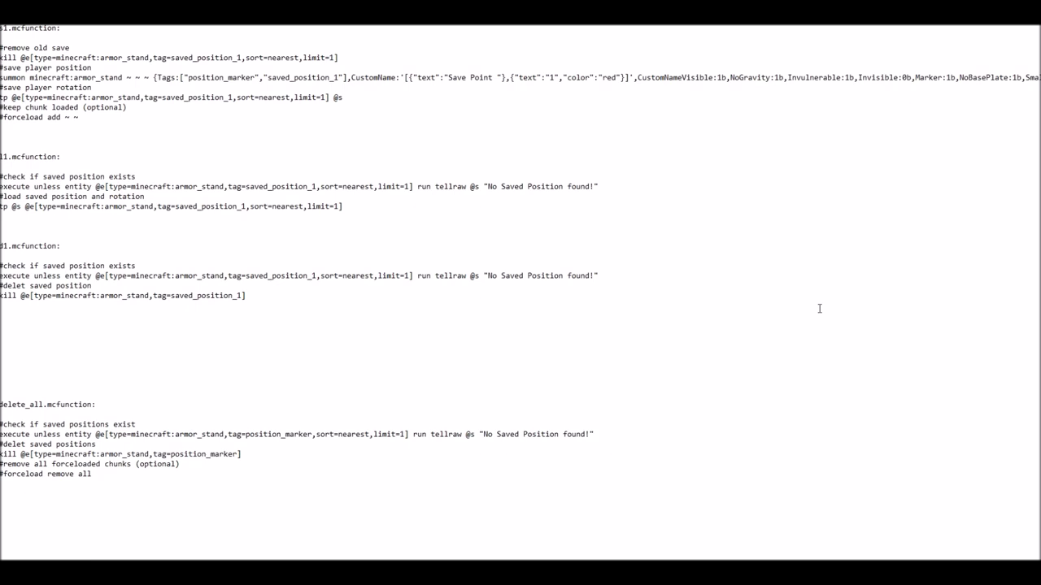
mouse_move(59, 31)
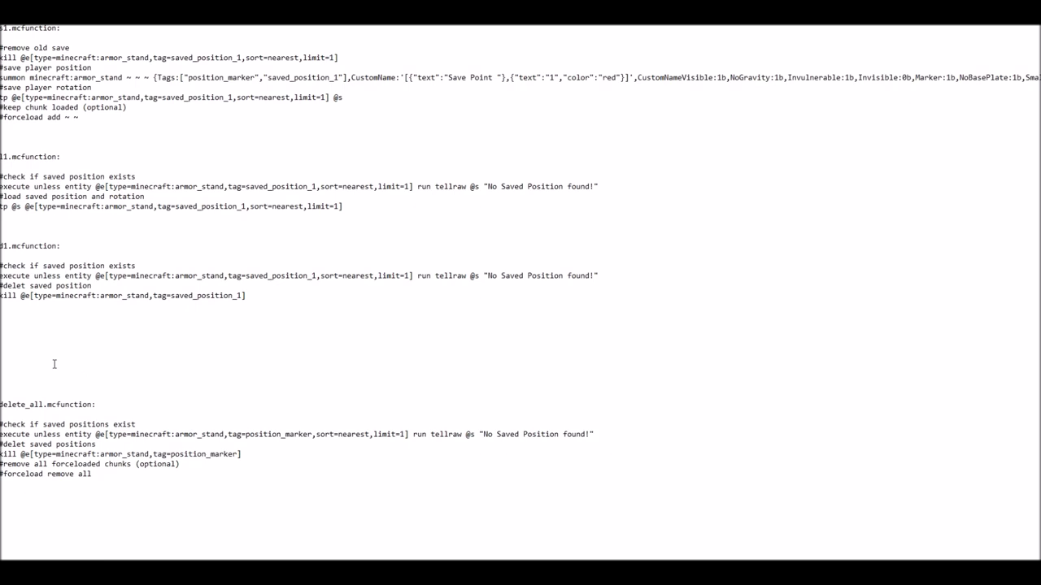
mouse_move(620, 332)
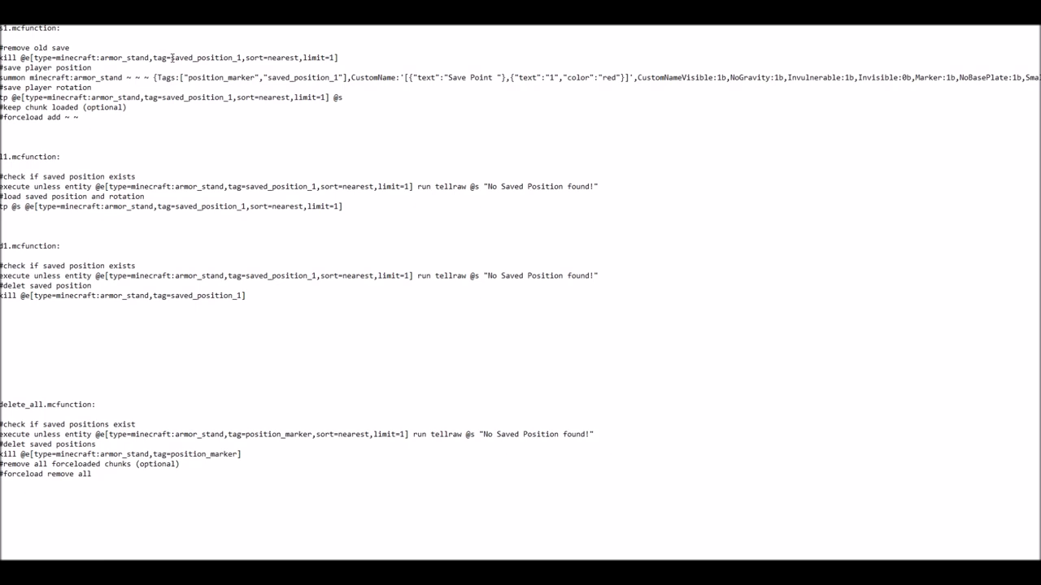
double_click(205, 57)
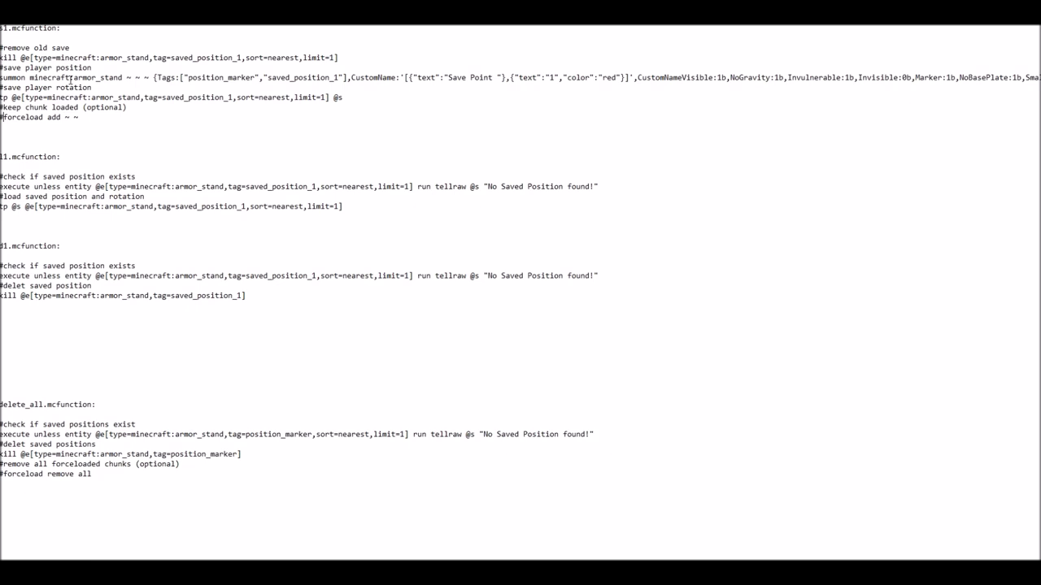
mouse_move(146, 119)
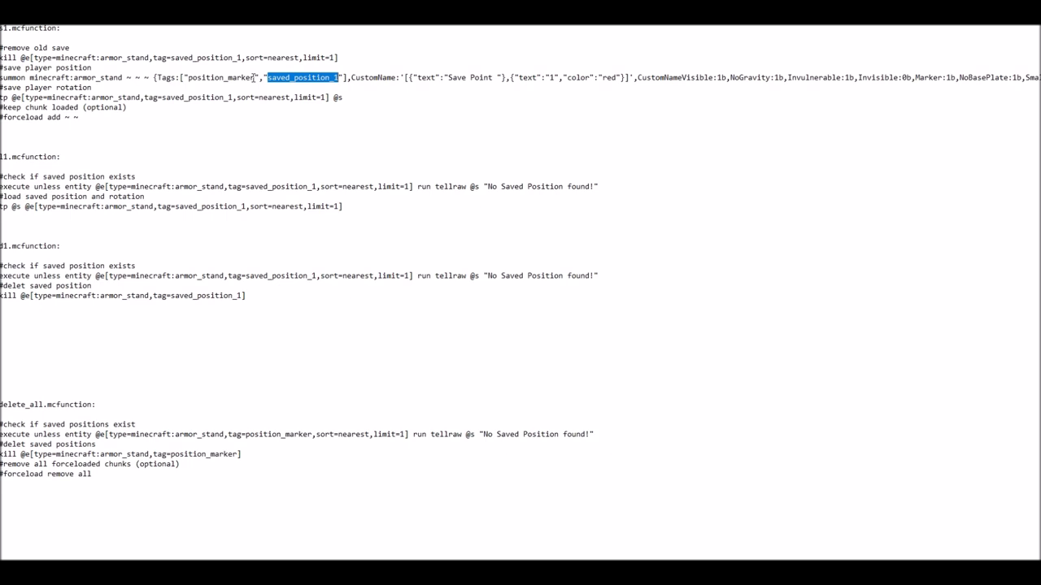
double_click(221, 78)
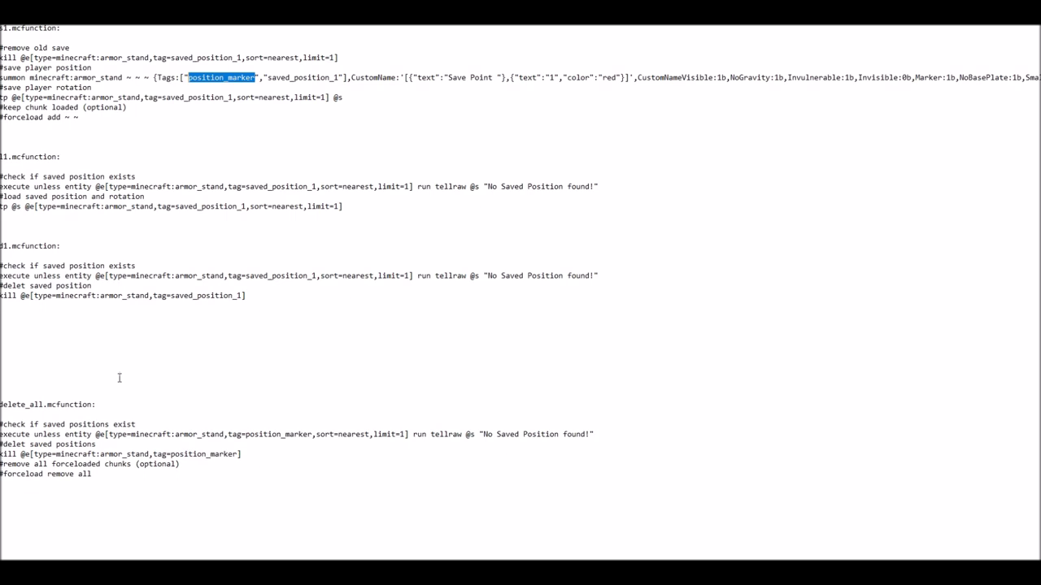
mouse_move(400, 107)
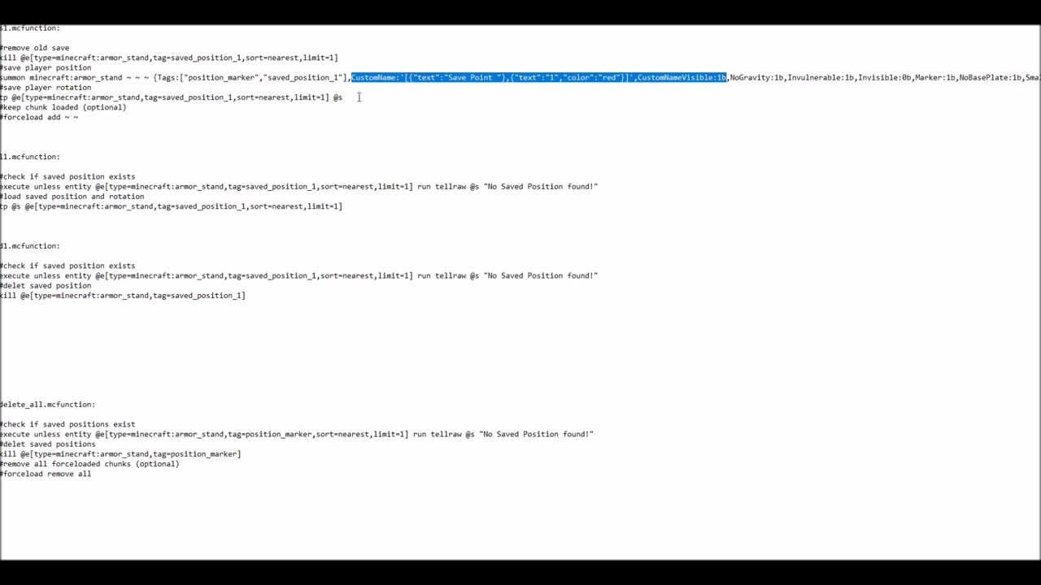
mouse_move(644, 62)
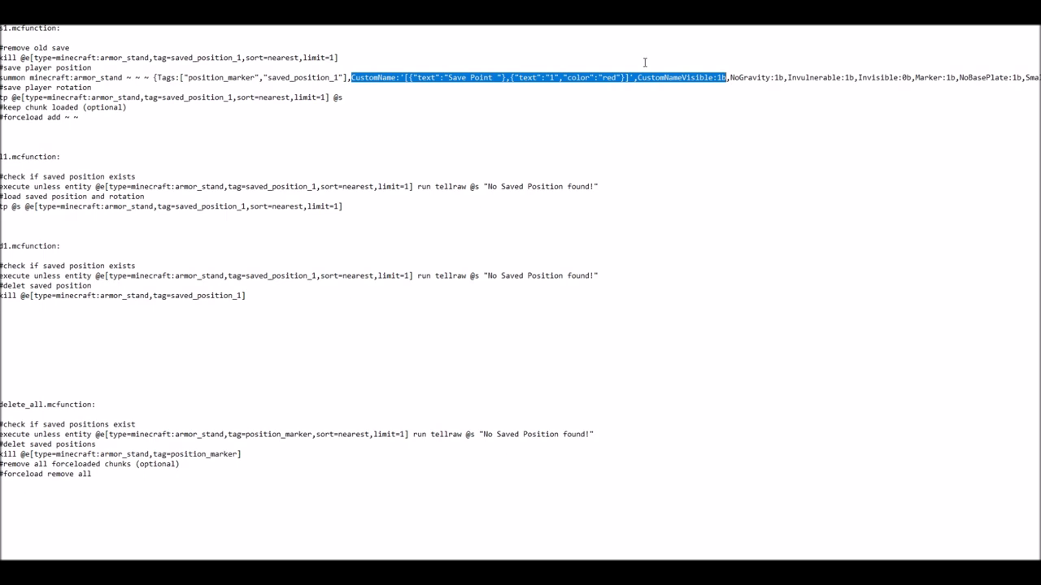
scroll(right, 3)
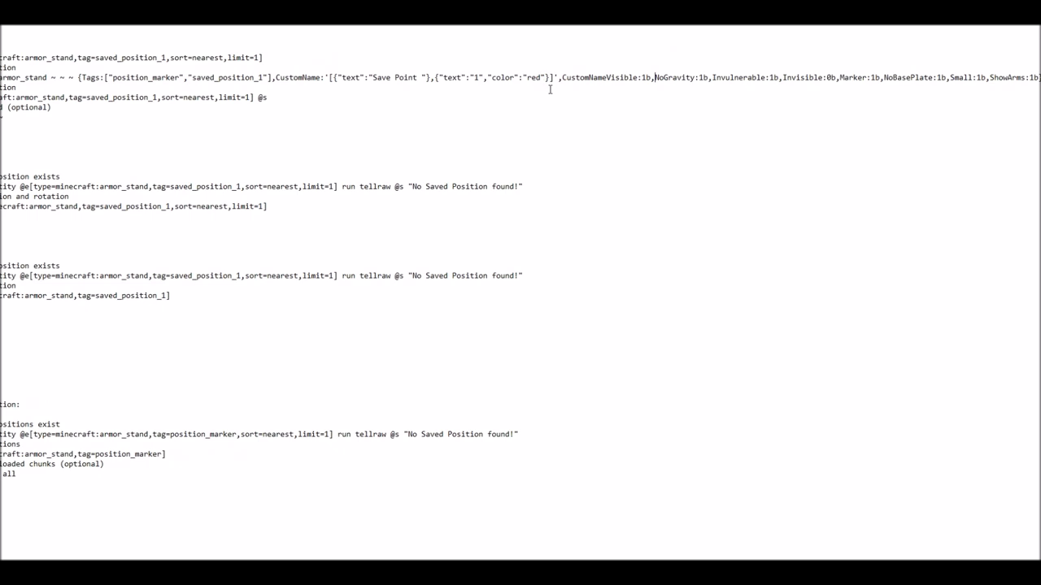
double_click(680, 78)
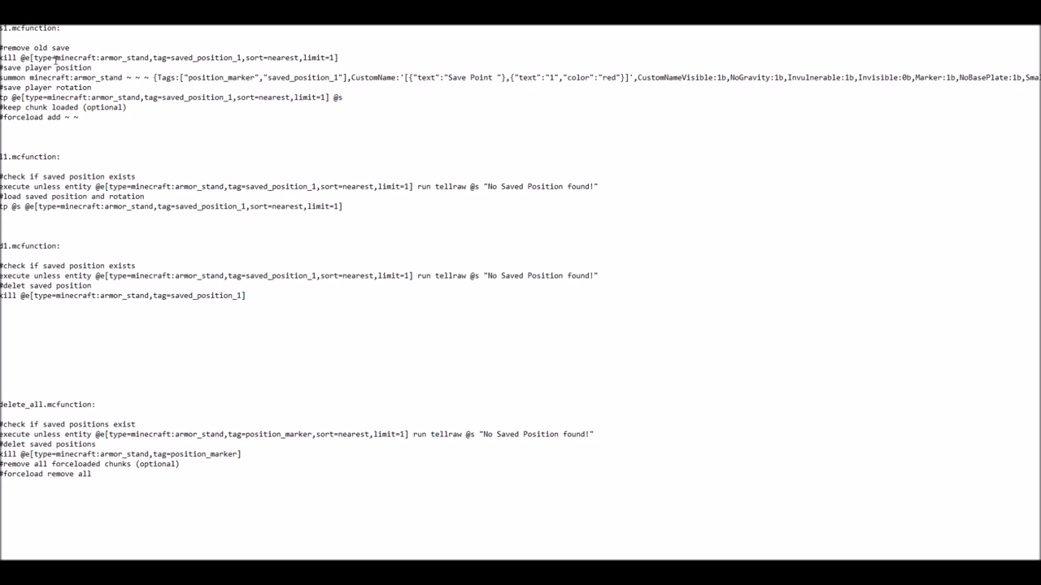
double_click(16, 185)
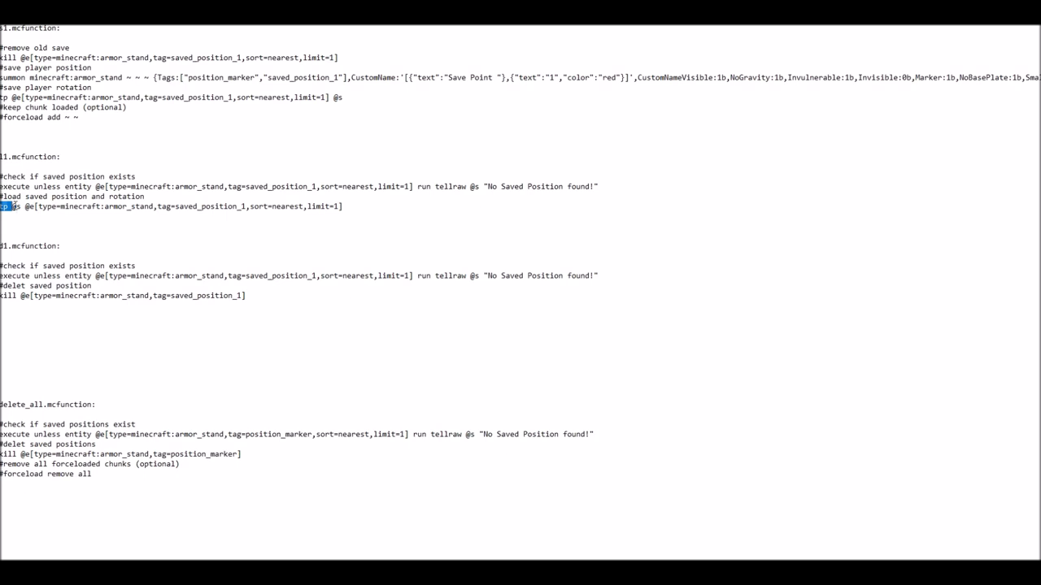
click(348, 99)
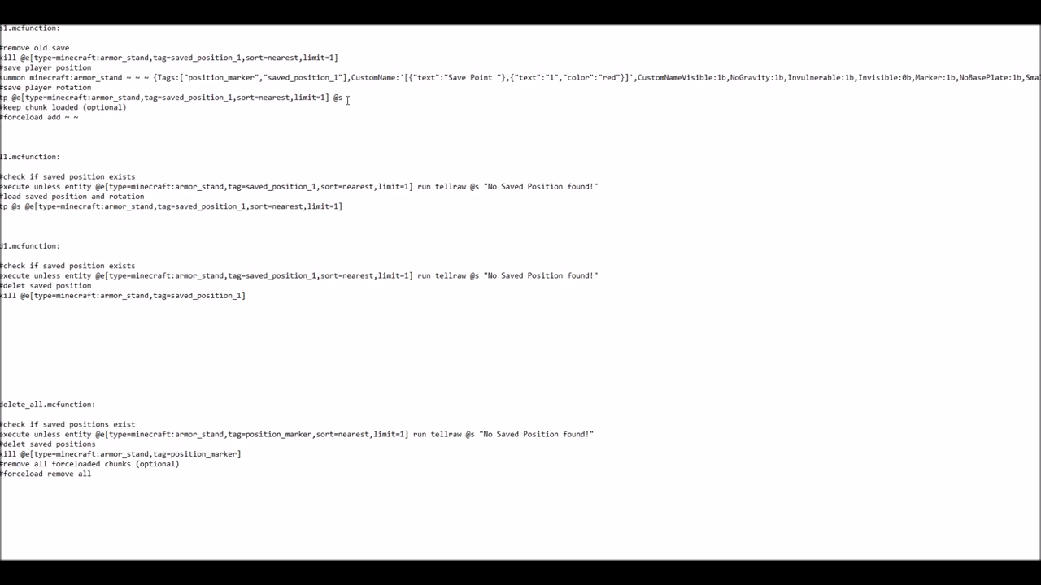
triple_click(163, 98)
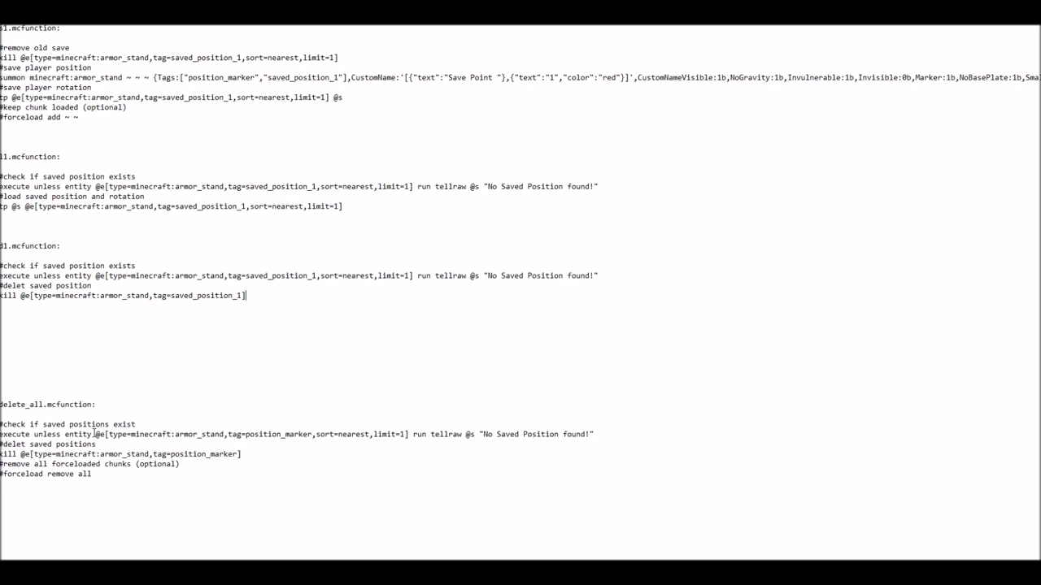
click(276, 434)
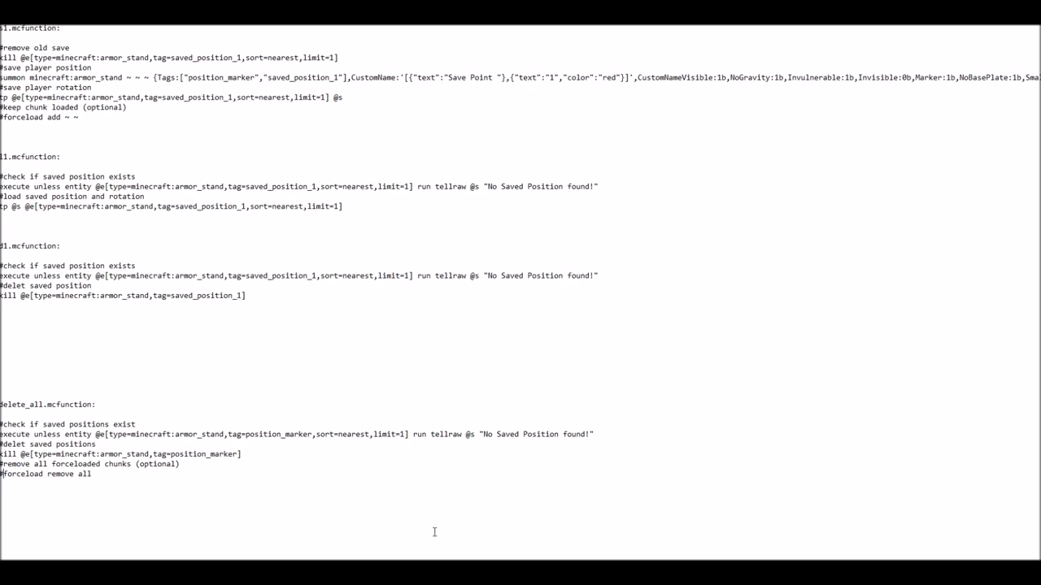
mouse_move(693, 177)
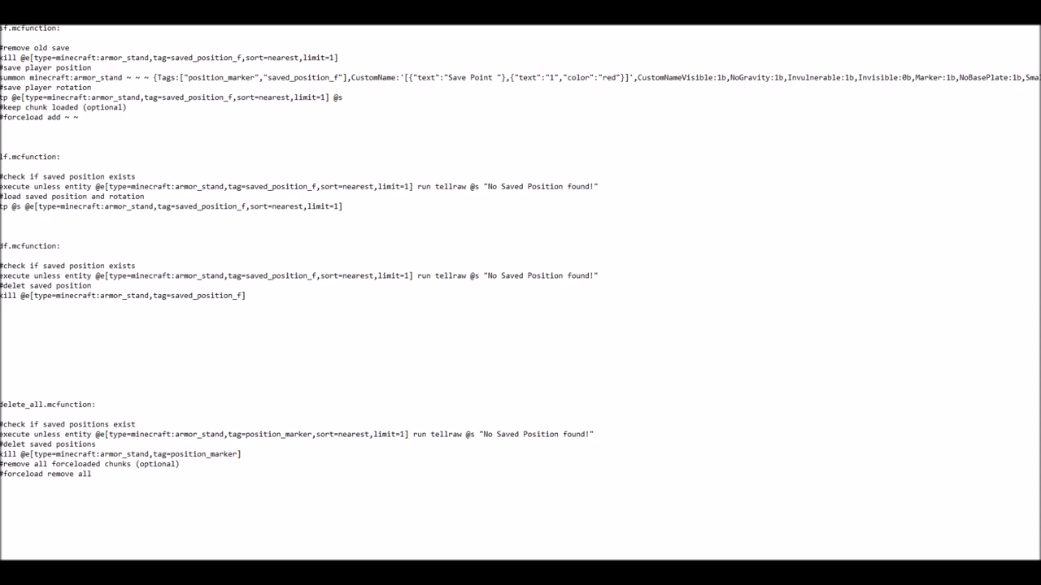
Select the slot name in the function header to rename it to f.mcfunction.
drag(414, 78, 626, 78)
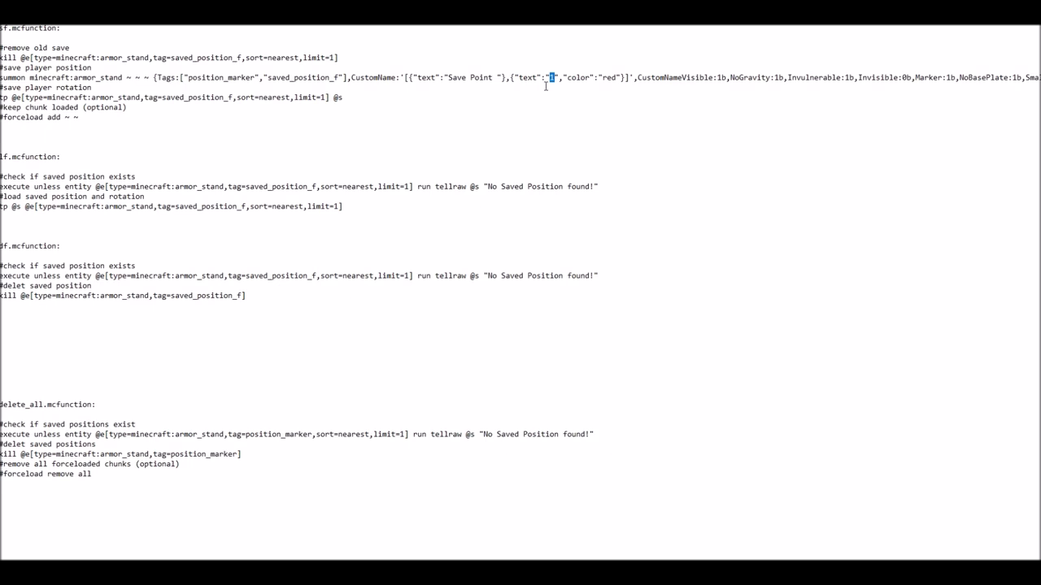
Replace the number in CustomName so the marker reads 'Save Point Forest'.
text(Forest)
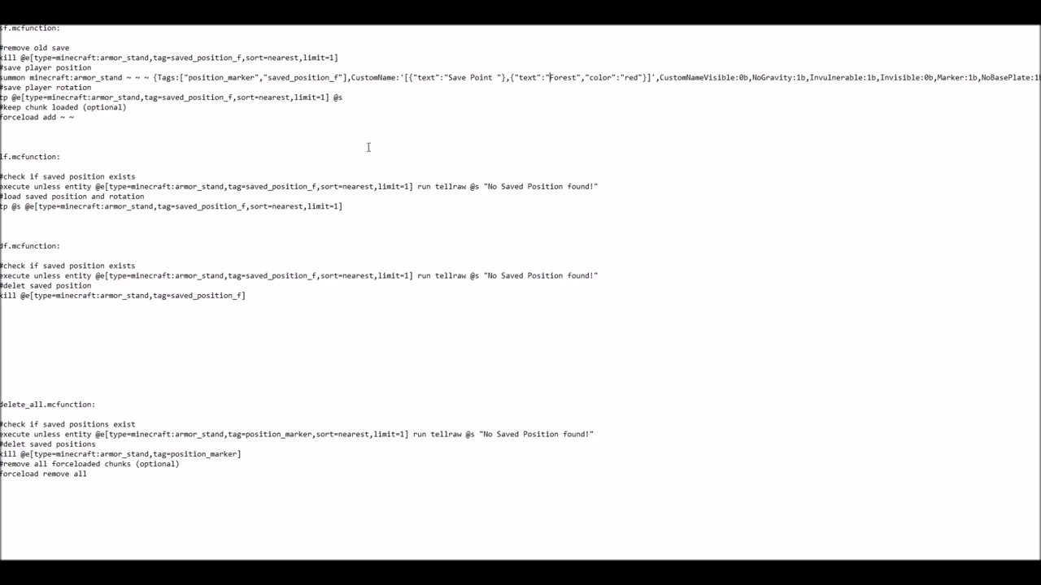
scroll(right, 3)
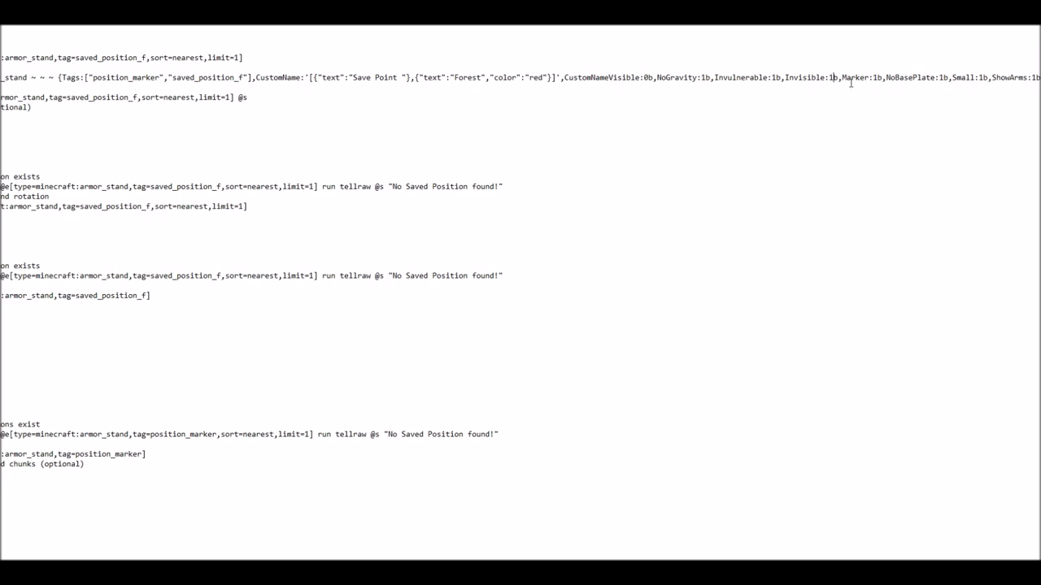
mouse_move(898, 114)
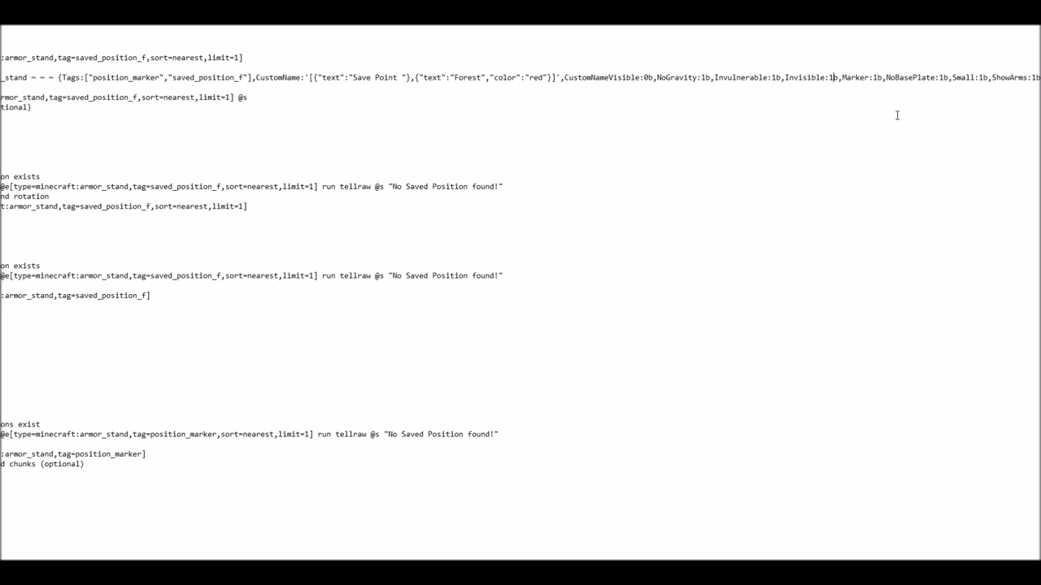